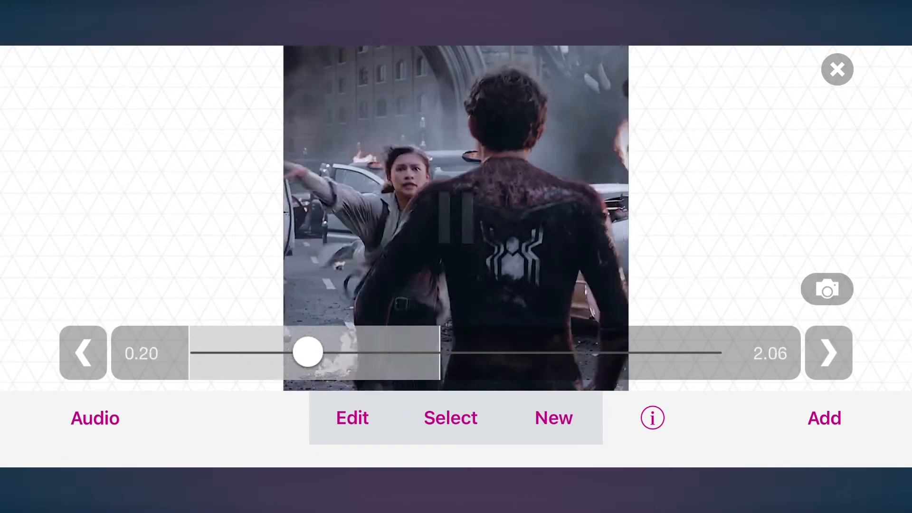
Preview both Spider-Man clips, then start a new Multi-Layer edit with empty layers
left_click_drag(308, 352, 685, 351)
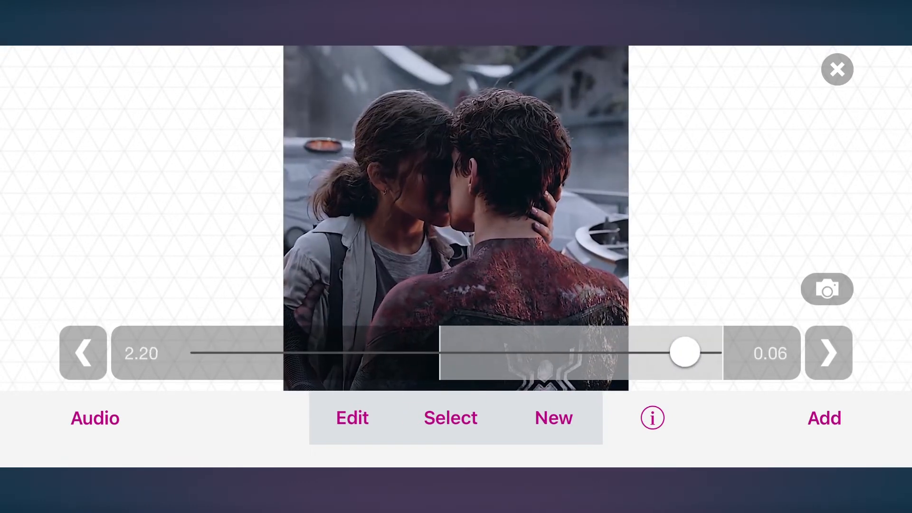
left_click_drag(687, 352, 723, 351)
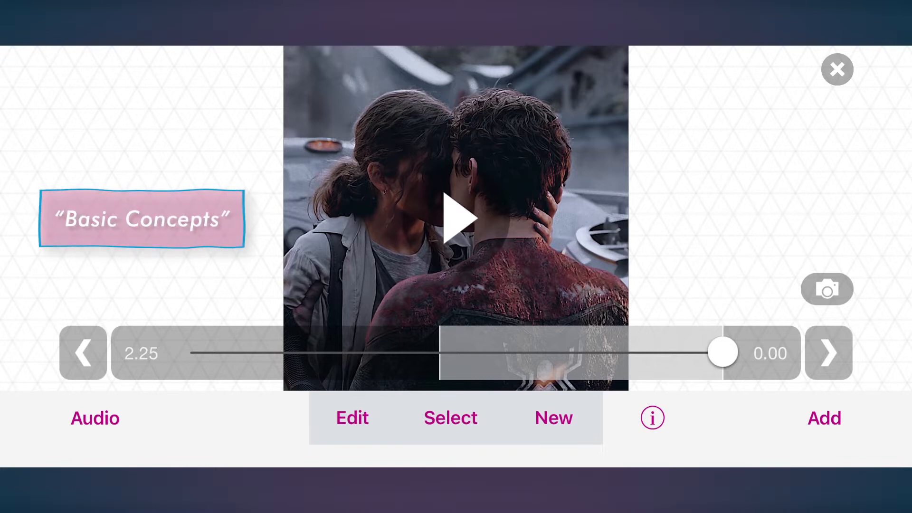
left_click(351, 419)
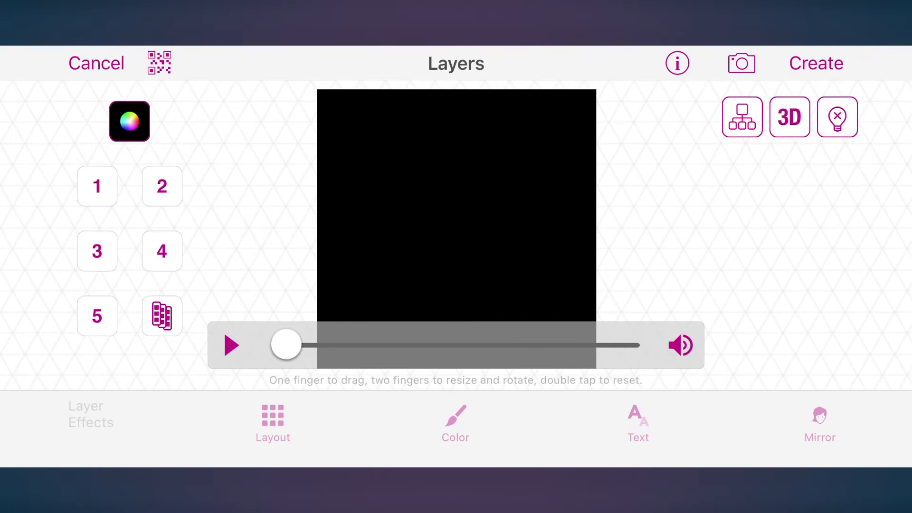
Fill layer 1 with the first clip and keyframe it sliding right with mirrored edges, then play it back
left_click(97, 186)
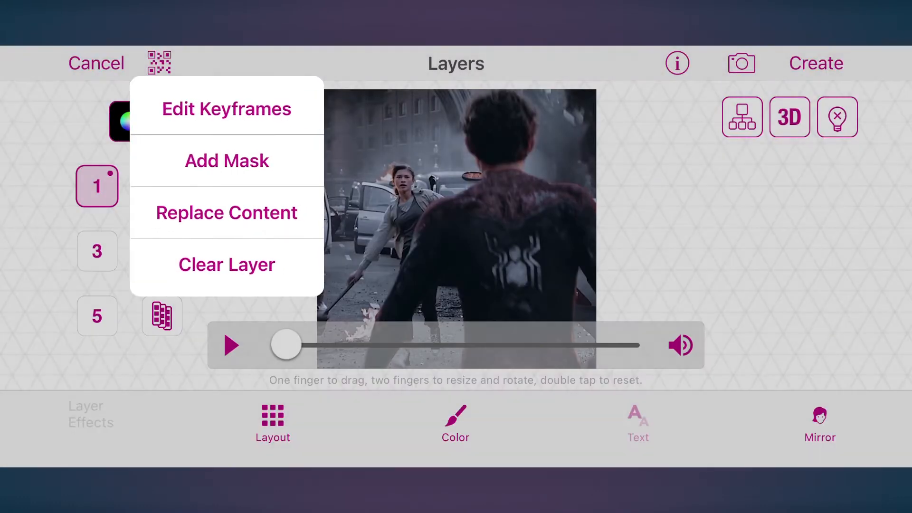
left_click(226, 109)
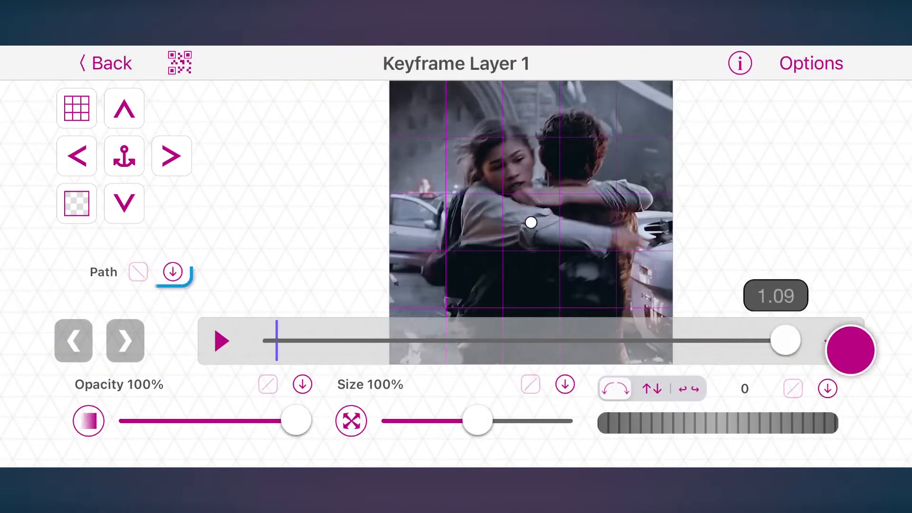
left_click_drag(786, 341, 655, 340)
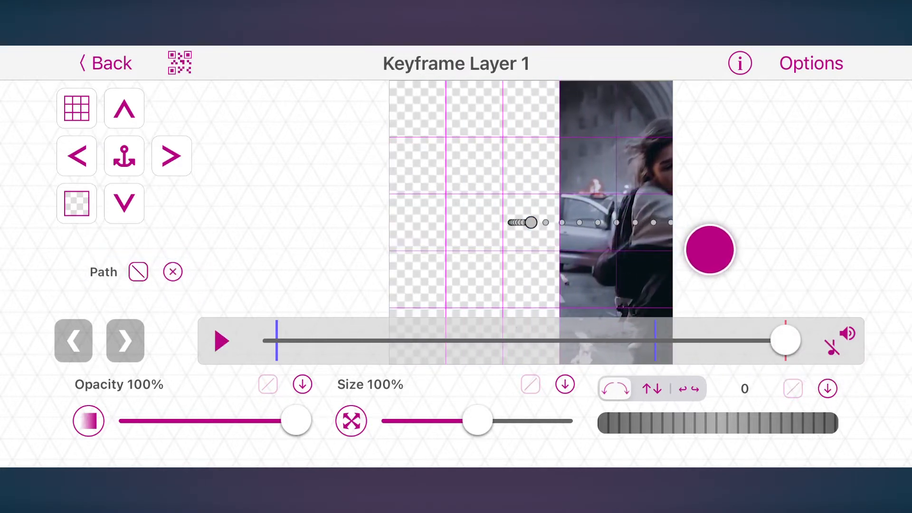
left_click(222, 341)
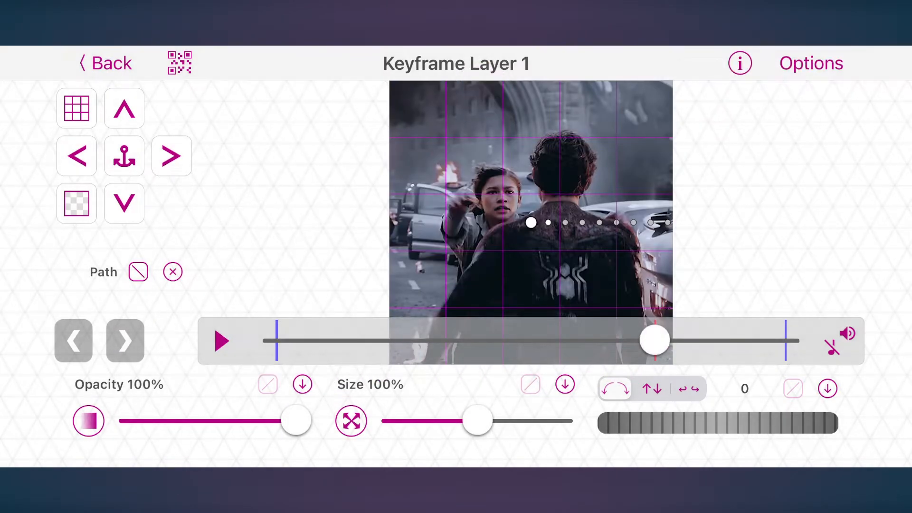
left_click(222, 341)
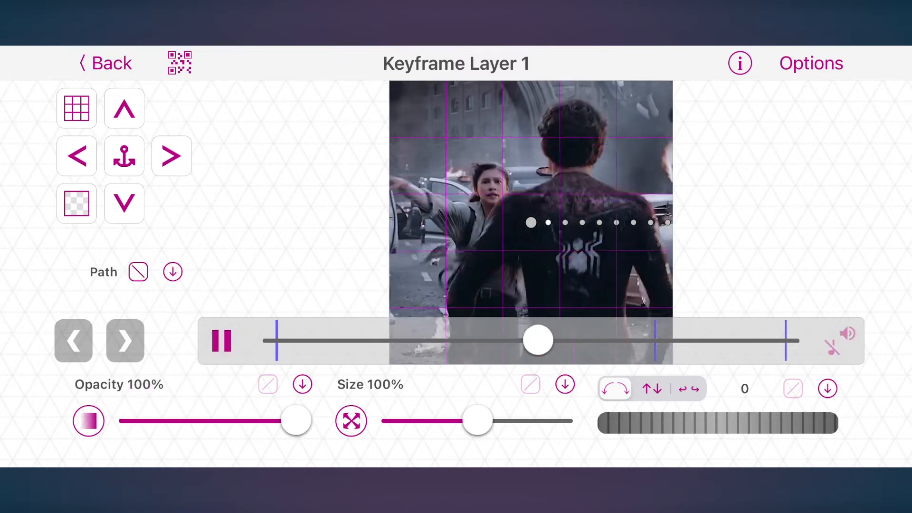
left_click(104, 63)
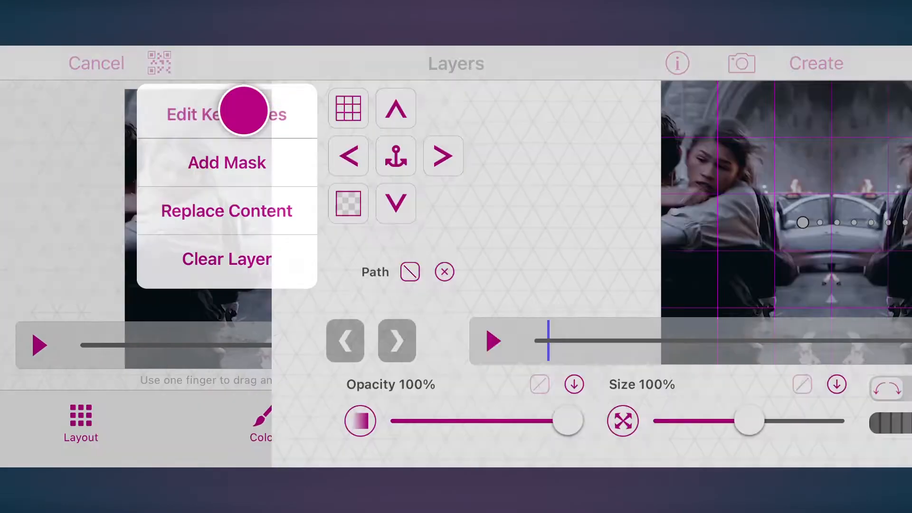
Give layer 1's slide a Custom speed graph bent into a slow-start, speed-up ease-in curve
left_click(227, 113)
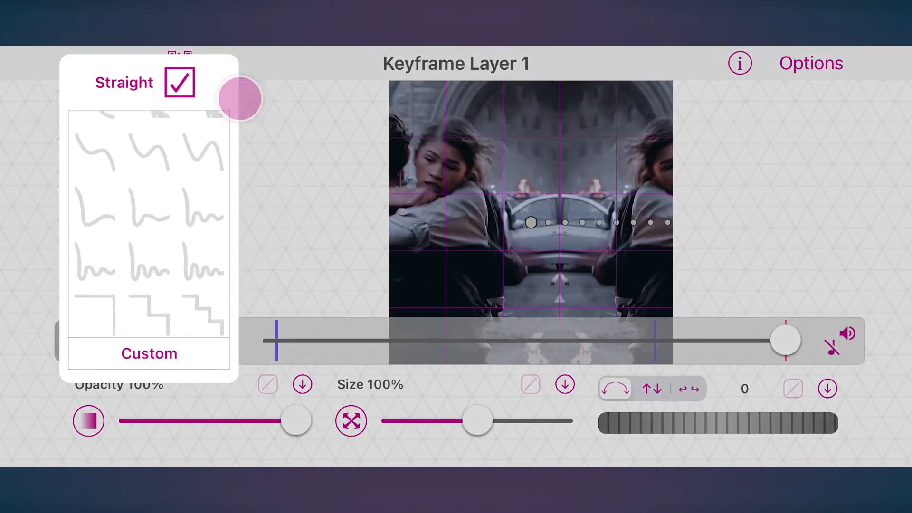
left_click(149, 354)
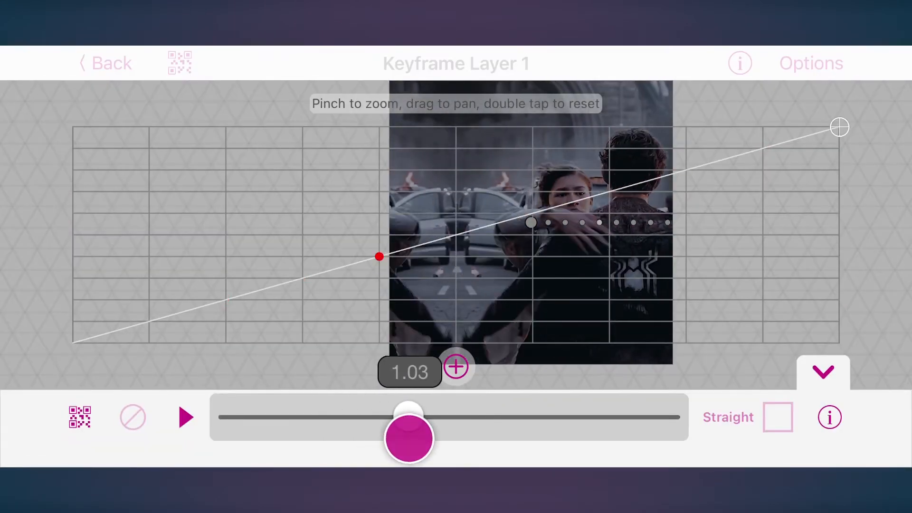
left_click_drag(408, 418, 618, 417)
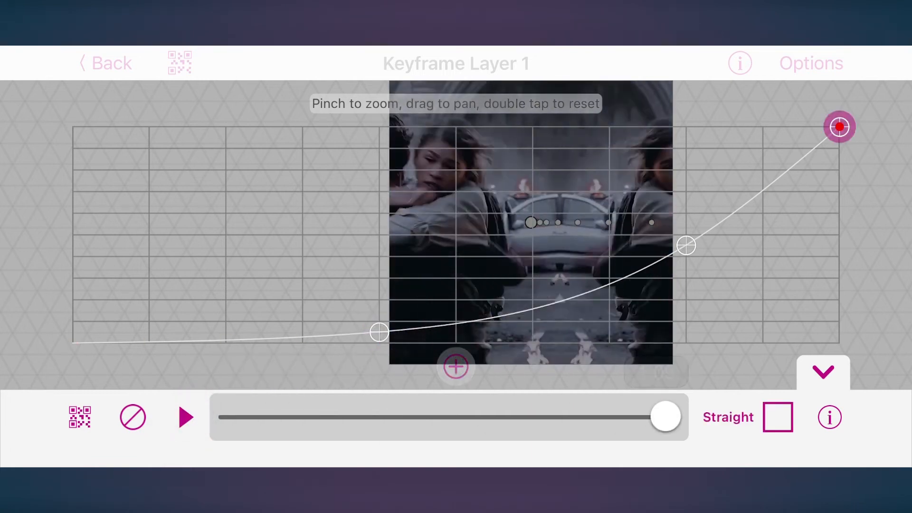
left_click(823, 372)
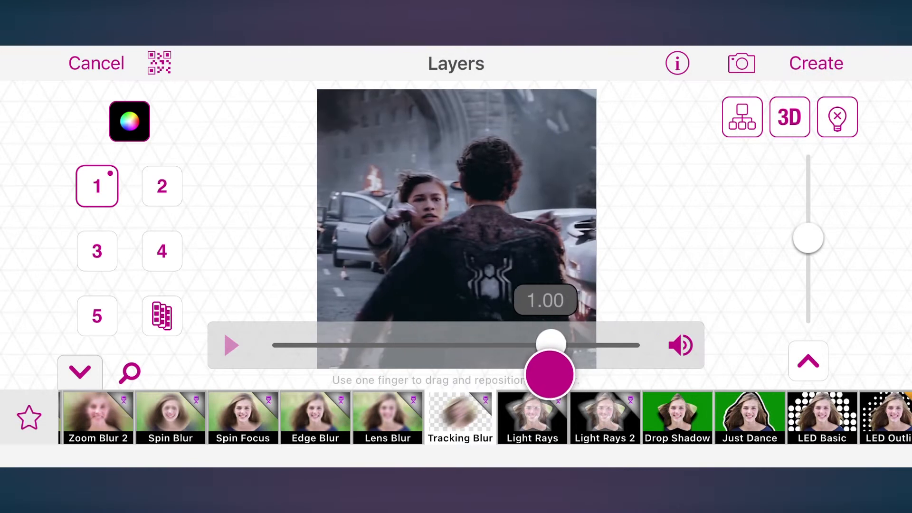
Adjust the Tracking Blur amount on the sliding first clip
left_click_drag(807, 237, 835, 283)
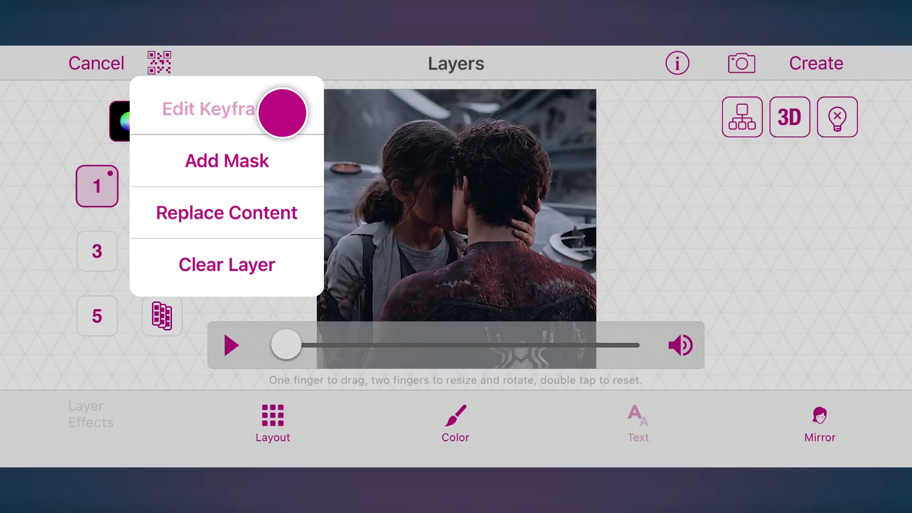
Keyframe the second clip sliding in from the left with a custom ease-out speed graph
left_click(208, 109)
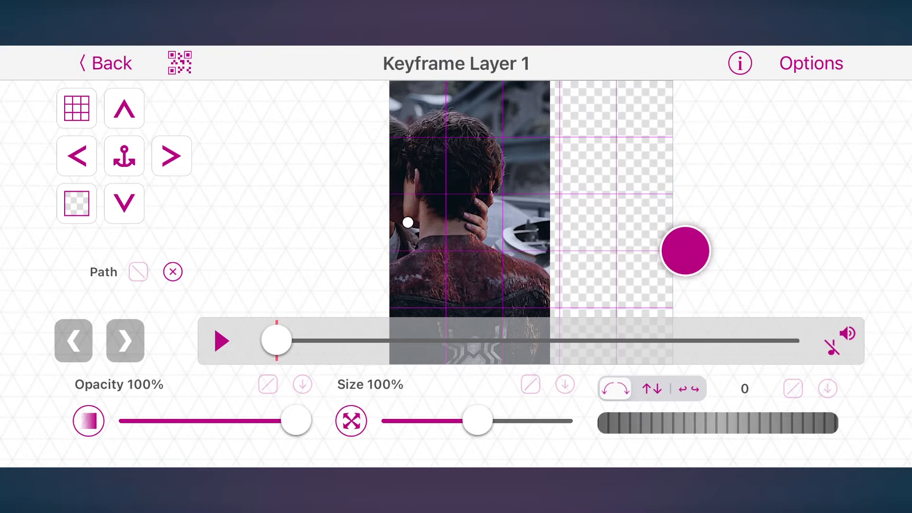
left_click_drag(687, 250, 603, 242)
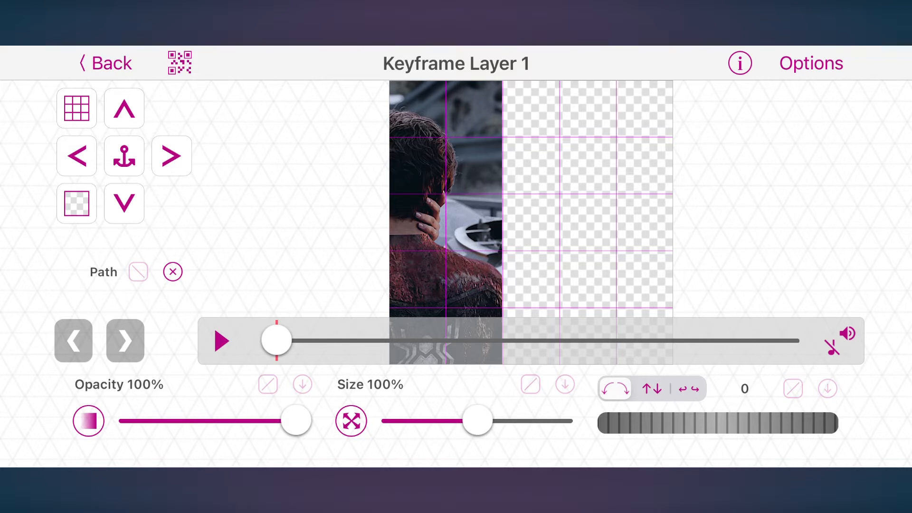
left_click_drag(277, 340, 370, 340)
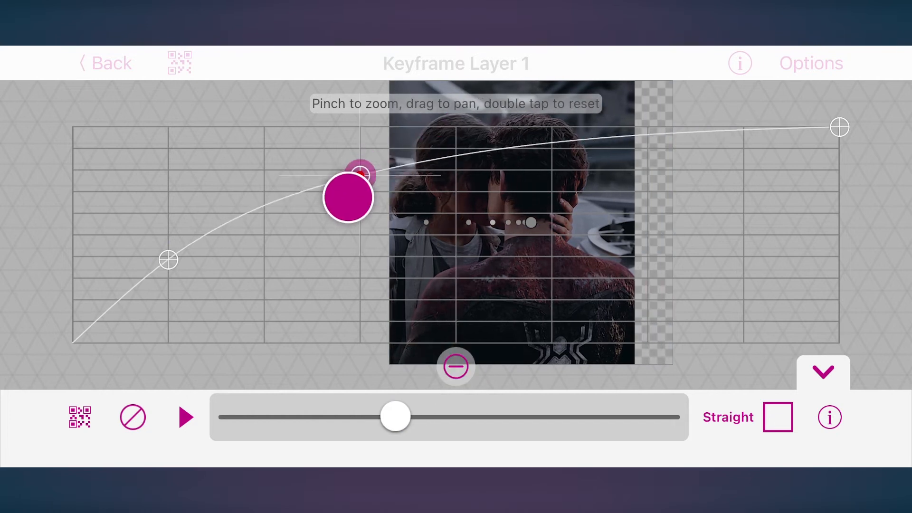
left_click_drag(348, 196, 356, 164)
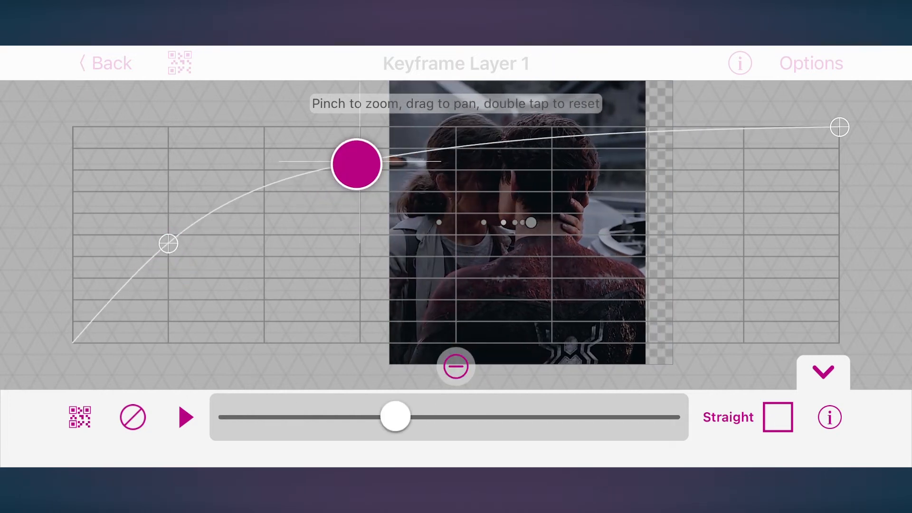
left_click_drag(395, 417, 666, 416)
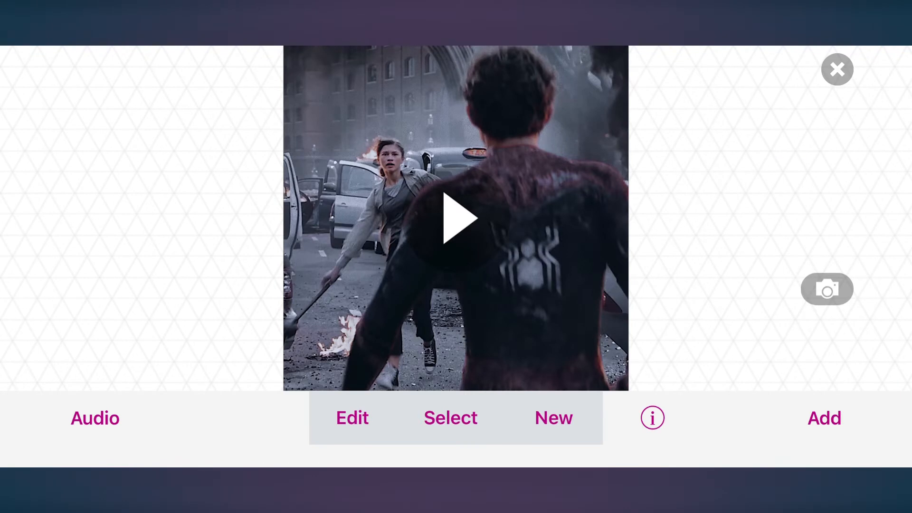
Reopen the first clip's layer for keyframe editing
left_click(455, 219)
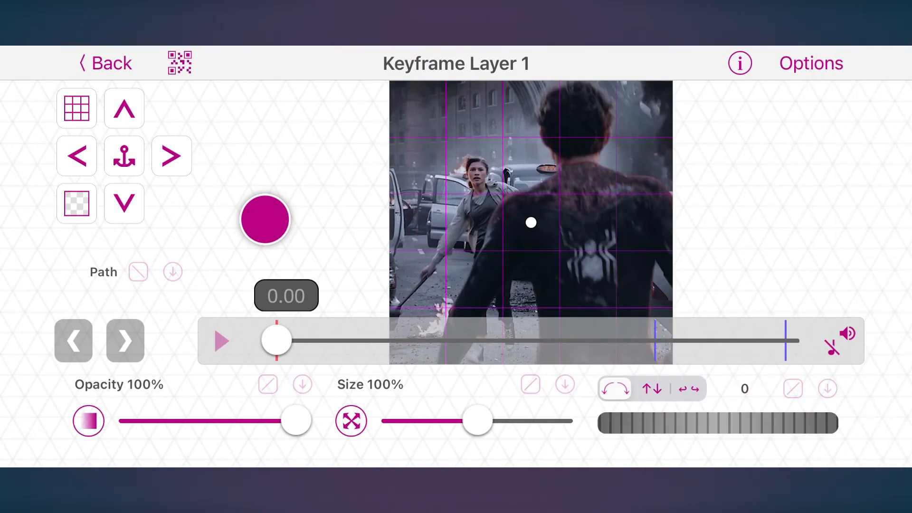
Set the first clip's Size to 150% at the last keyframe and 100% at the start
left_click_drag(277, 341, 623, 341)
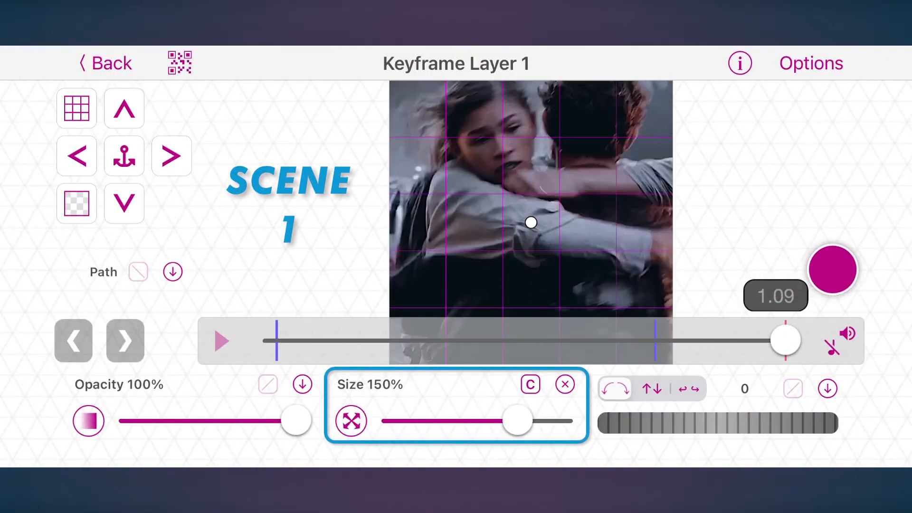
left_click_drag(786, 341, 468, 340)
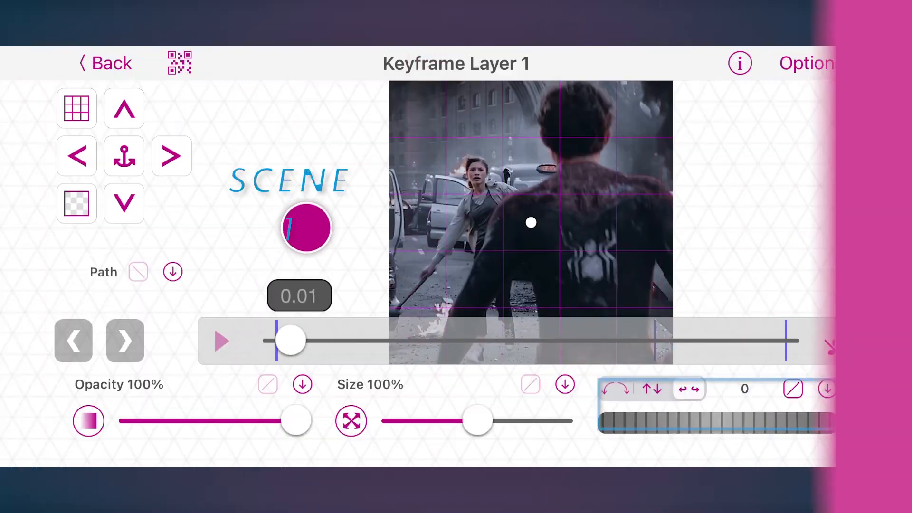
left_click_drag(291, 340, 754, 340)
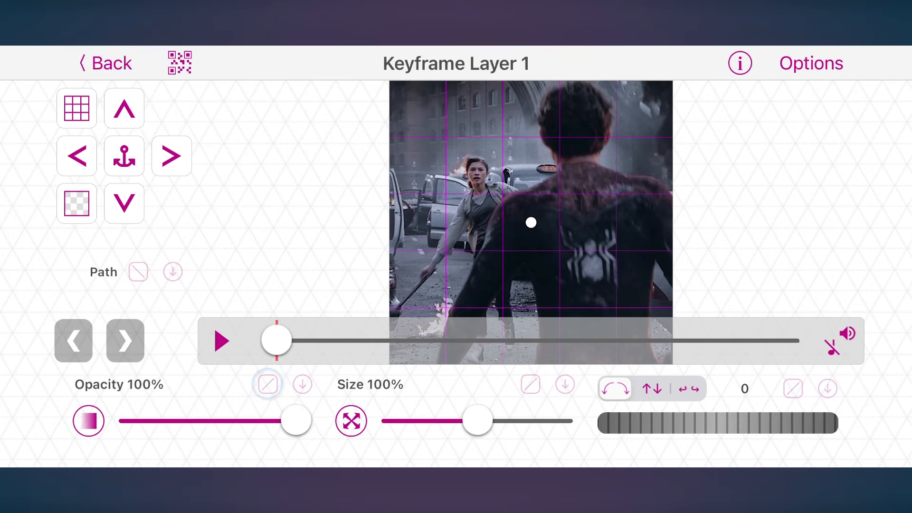
left_click(530, 385)
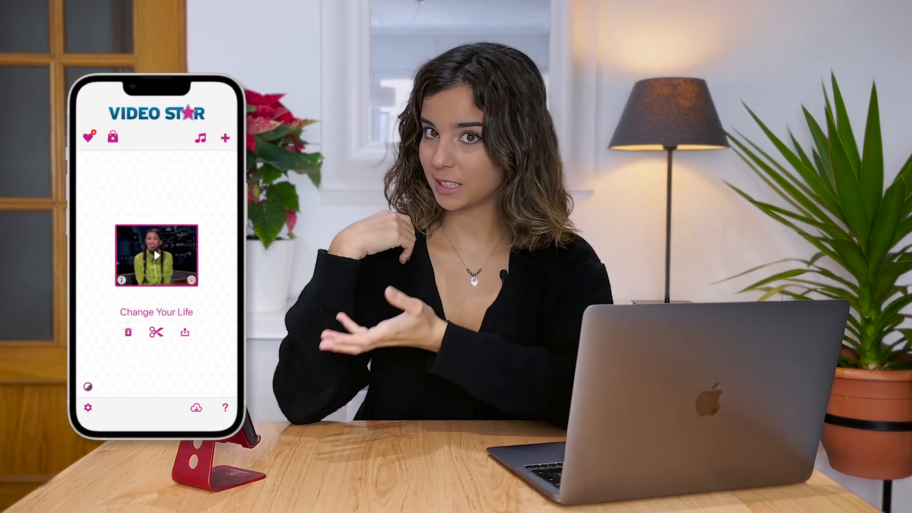
Open the Help page with Support, Tutorials and User Tutorials links
left_click(224, 408)
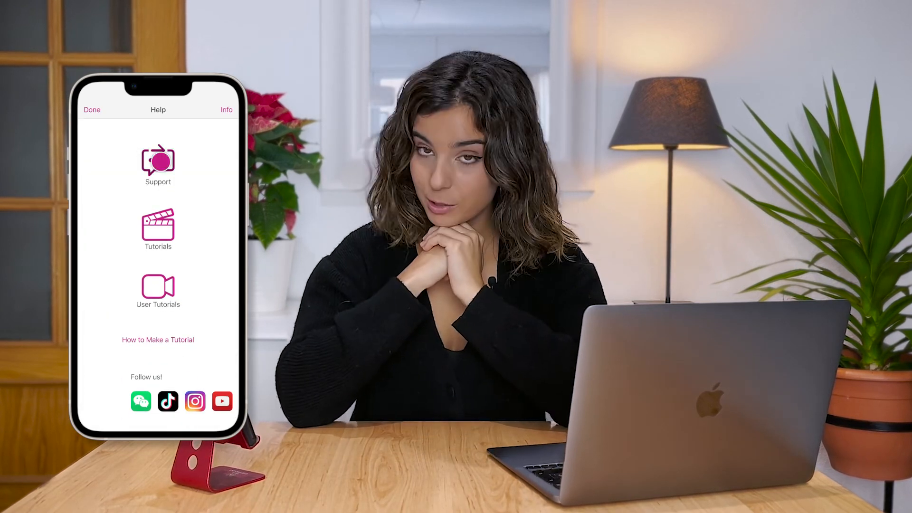